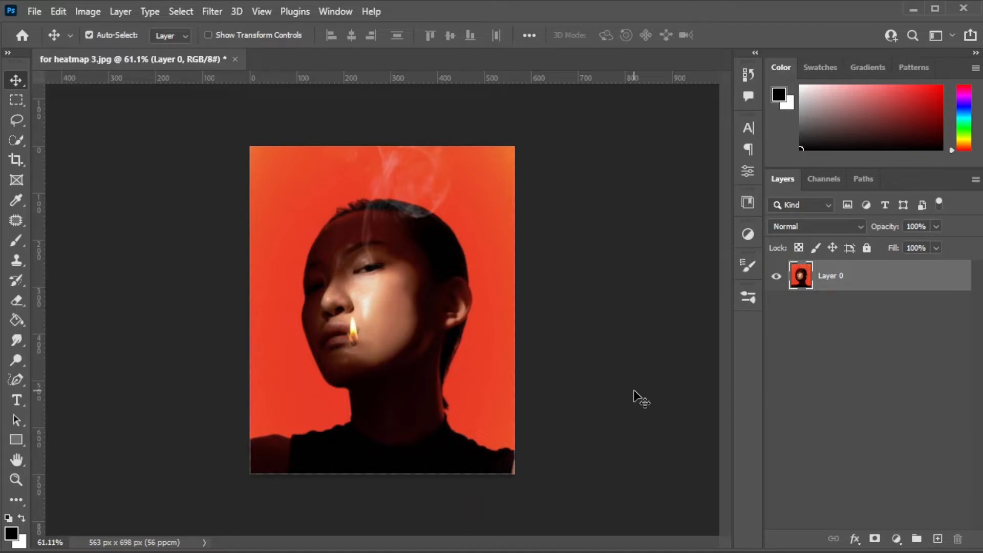
Step: Add a Gradient Map adjustment layer and browse the Blues presets in the Gradient Editor
left_click(895, 538)
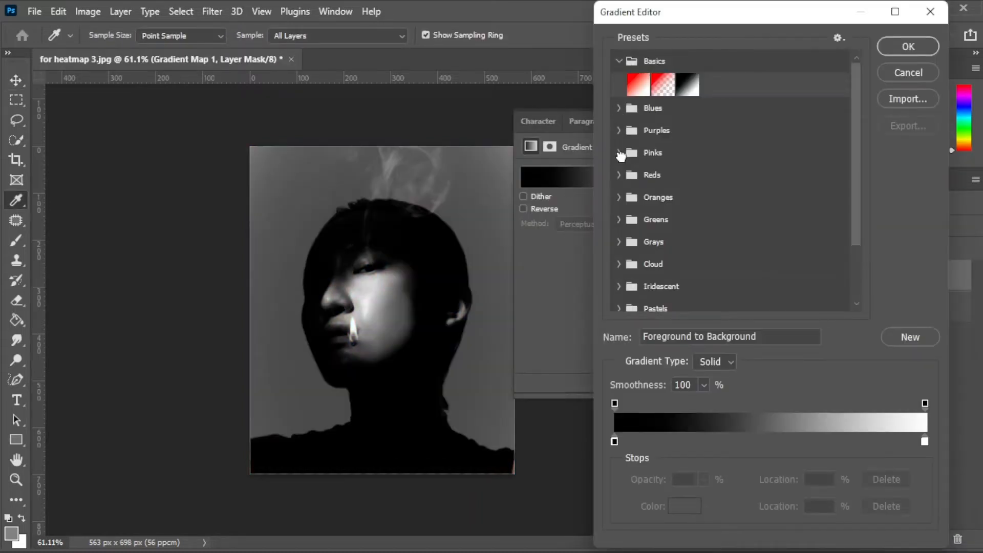
left_click(621, 108)
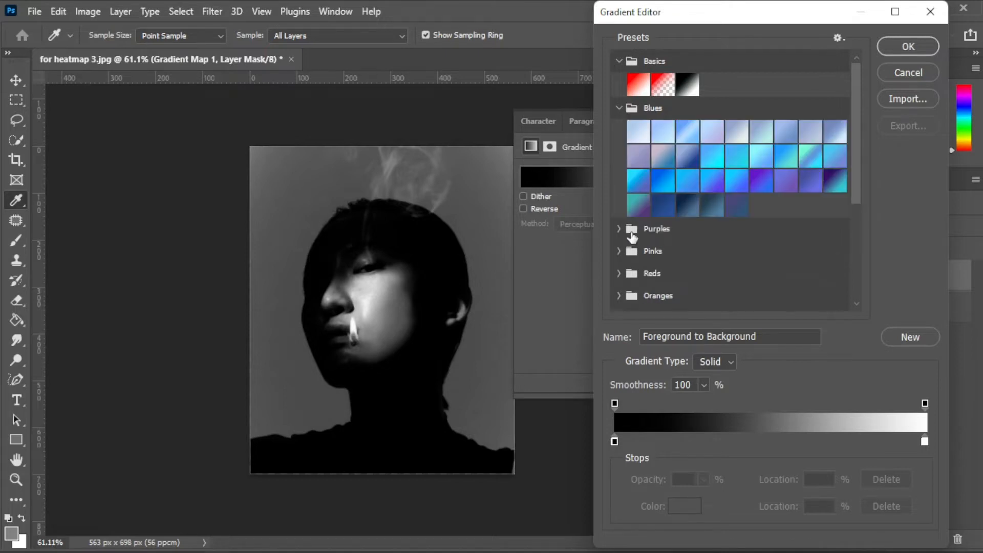
mouse_move(715, 234)
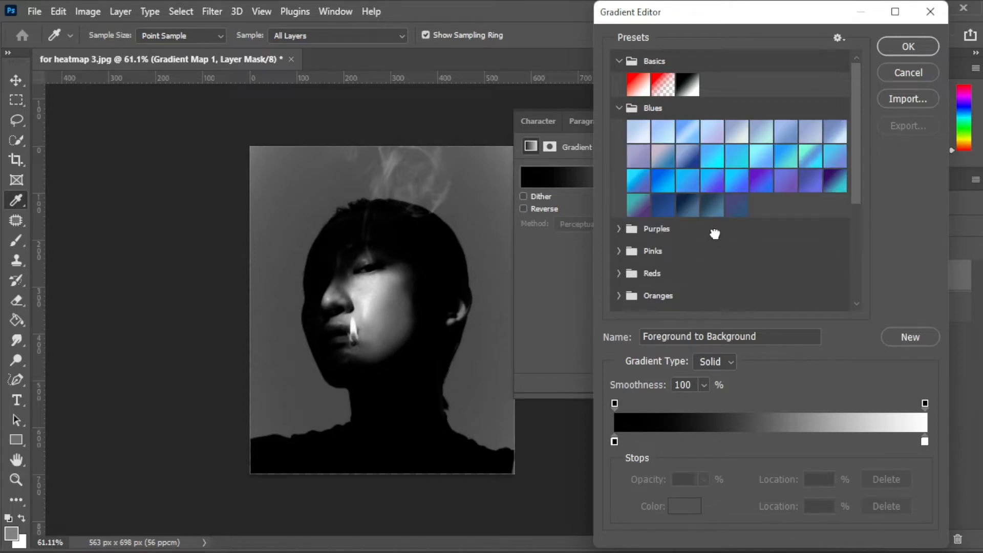
scroll("down", 3)
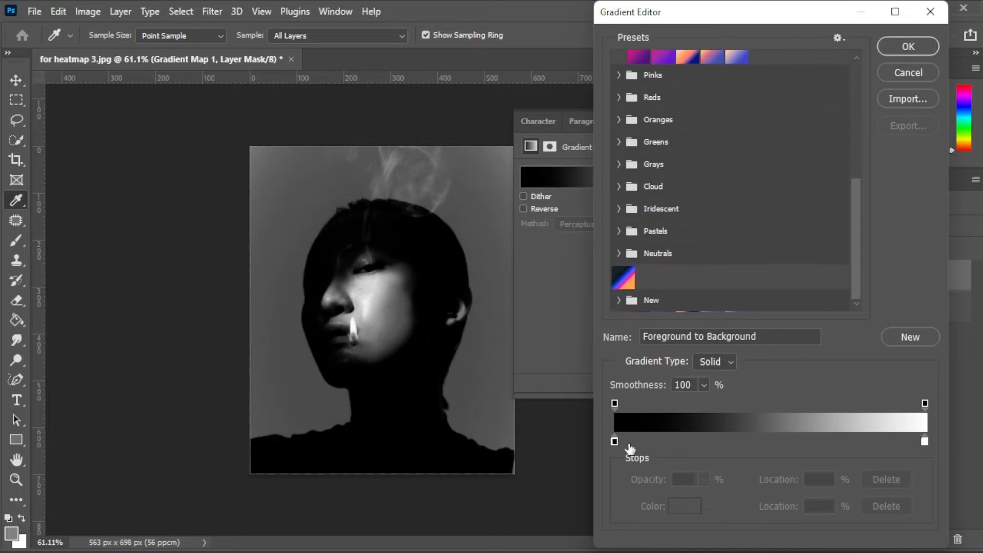
Step: Recolor the darkest gradient stop to near-black navy (121121)
left_click(613, 441)
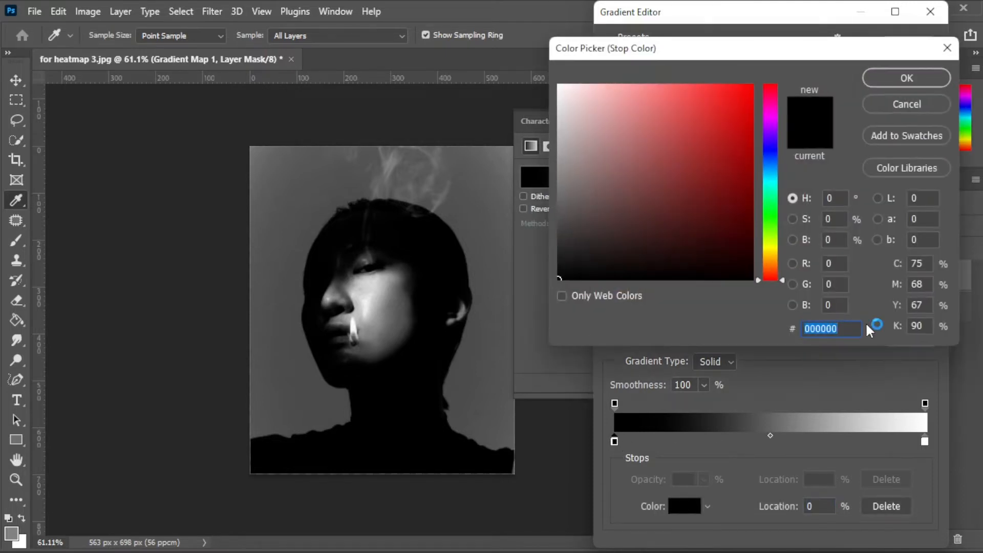
type("12")
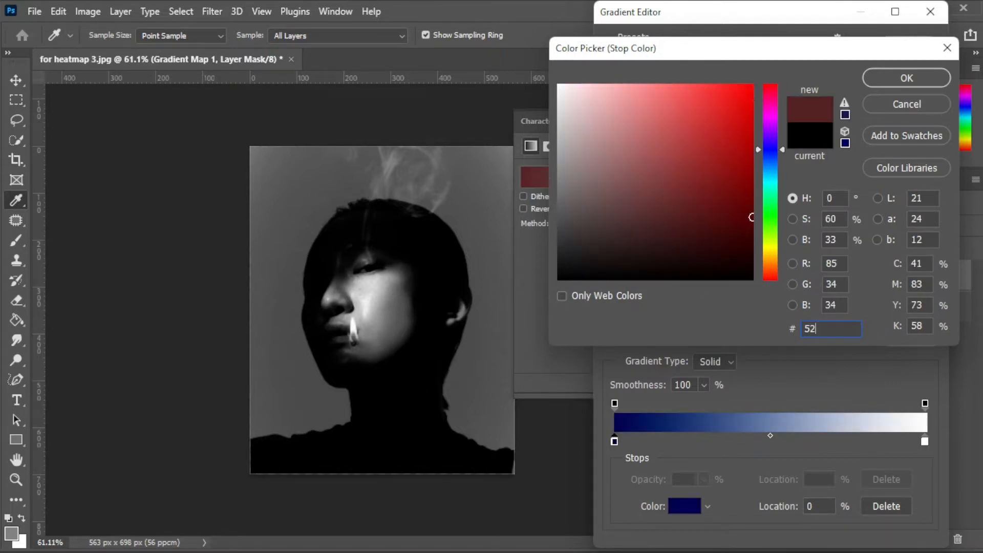
type("222a")
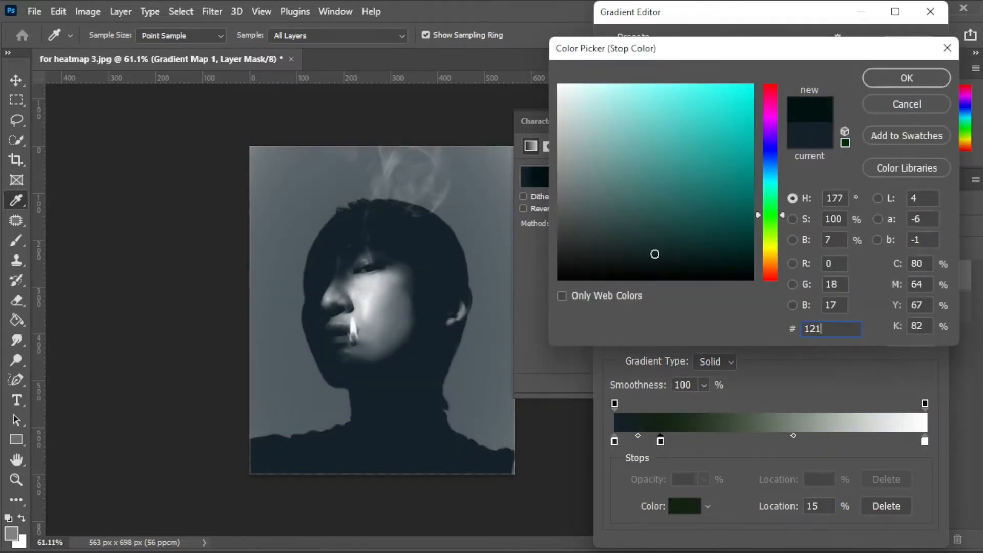
type("121121")
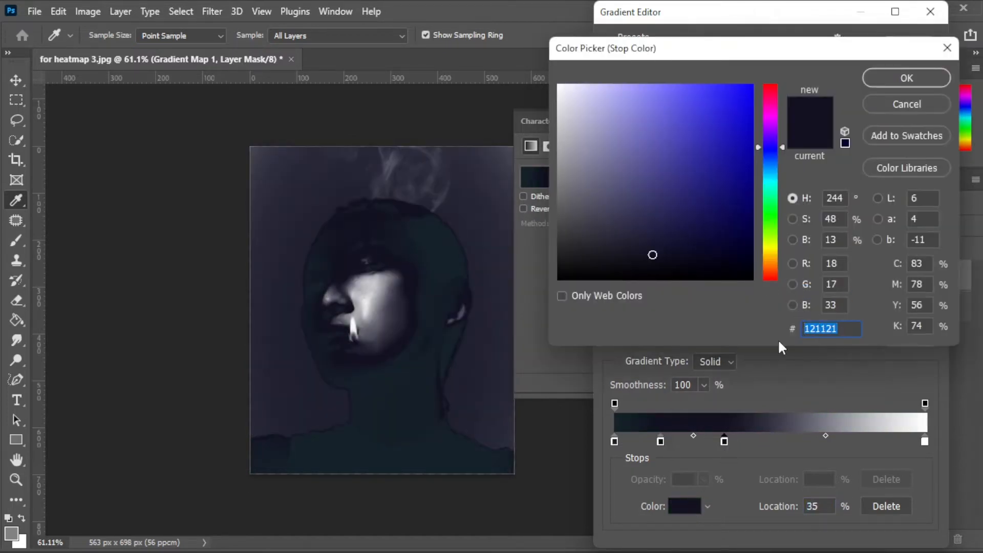
Step: Set the middle stops to bright blue (0a46f2) and hot pink (f41397)
type("0a46f2")
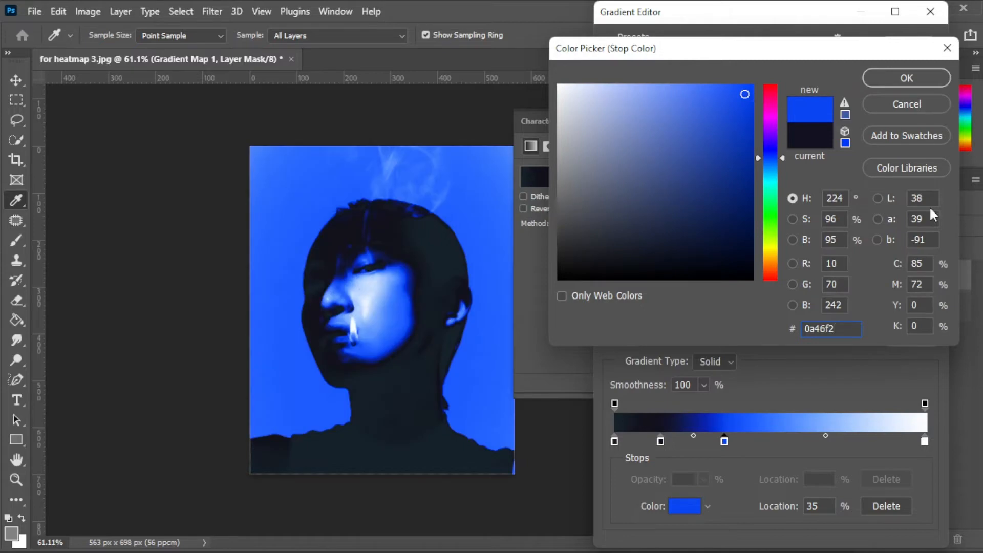
left_click(905, 78)
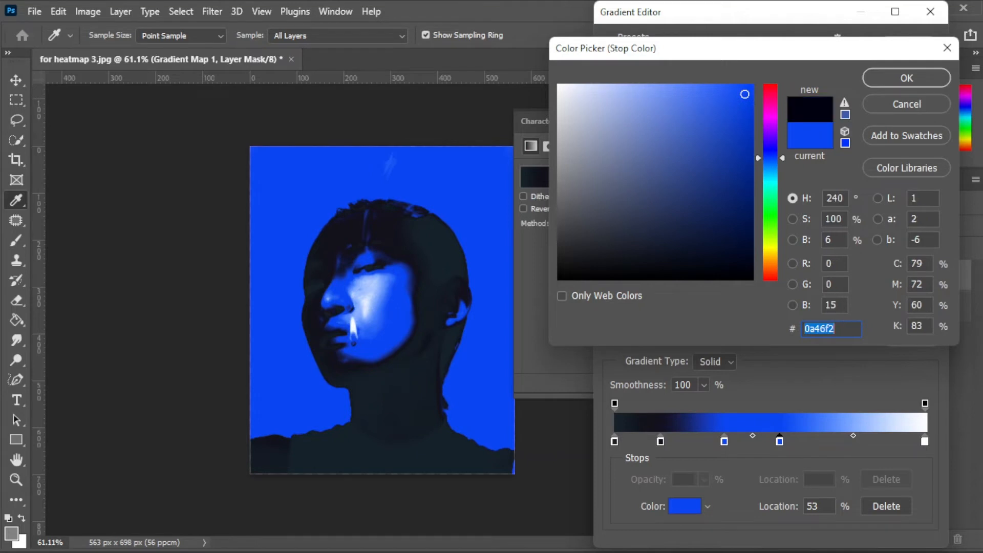
type("f41397")
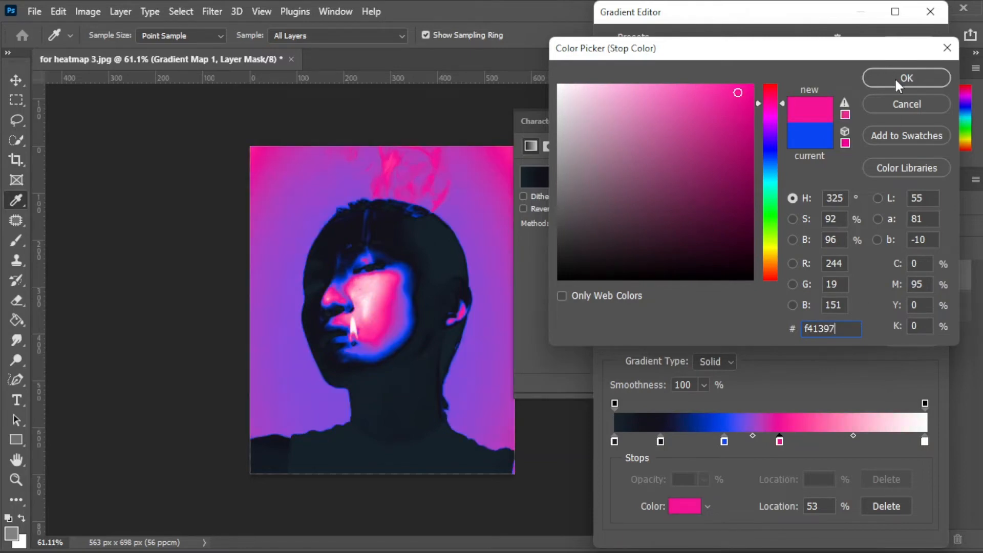
left_click(906, 77)
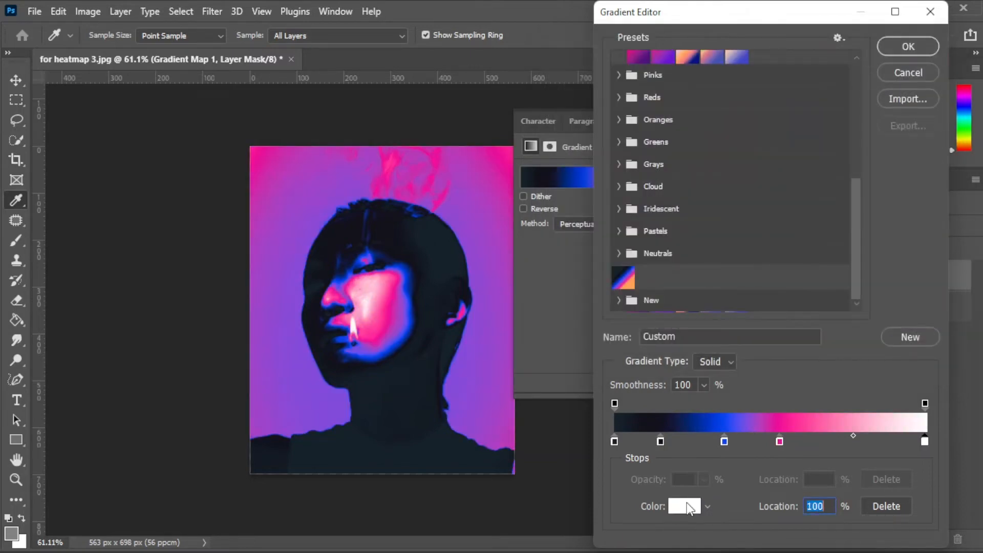
Step: Make the highlight stop orange (ffa351) at 100% opacity and apply the custom gradient
left_click(682, 506)
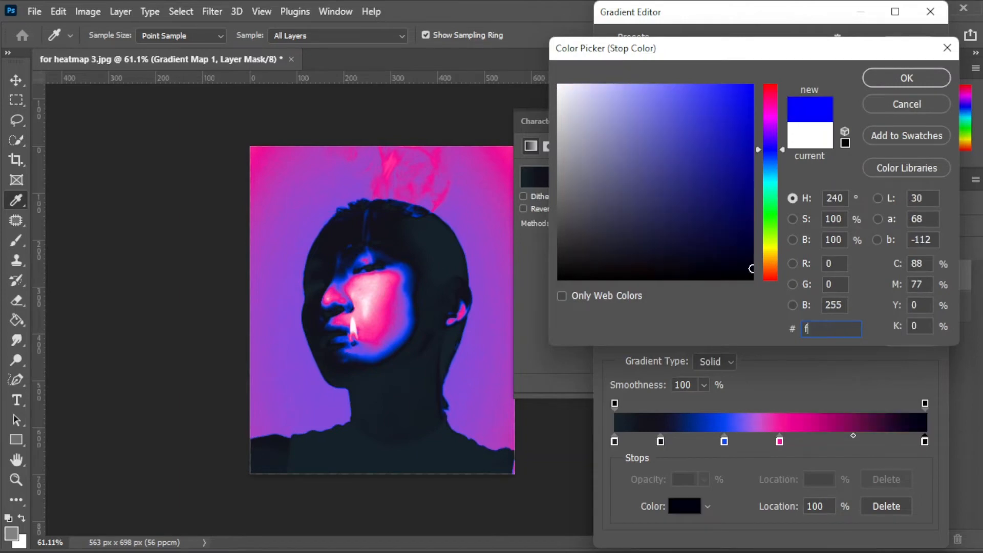
type("fa35")
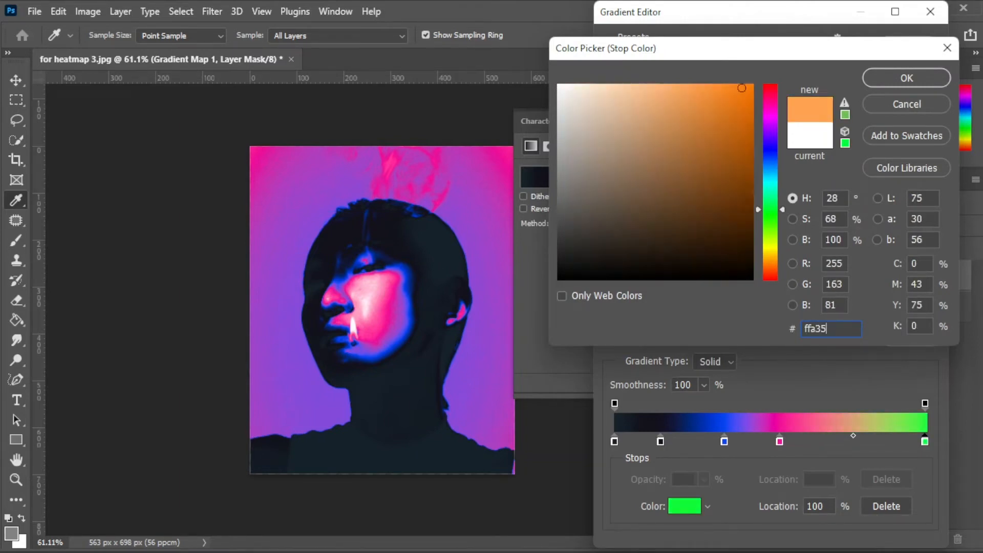
left_click(904, 77)
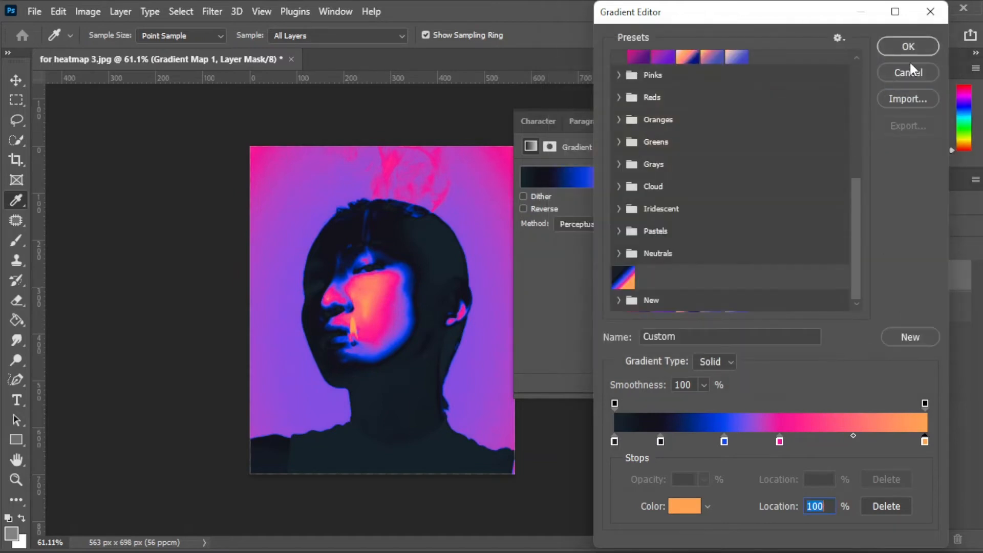
mouse_move(768, 370)
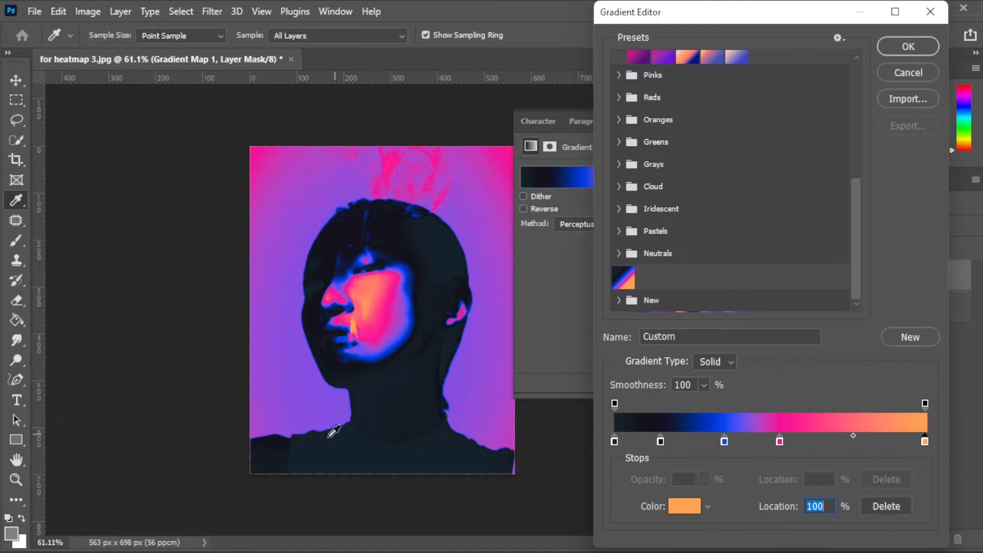
mouse_move(811, 401)
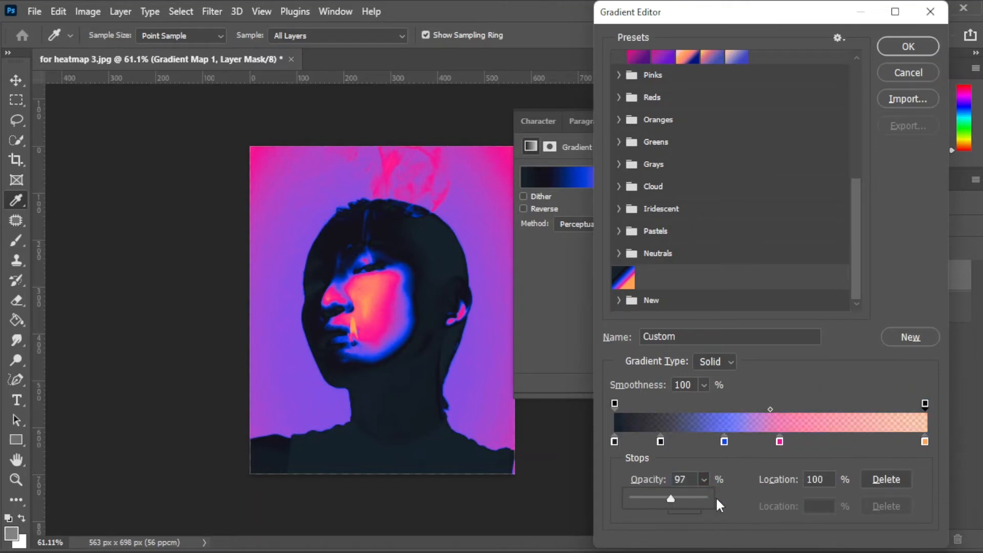
left_click_drag(670, 498, 702, 498)
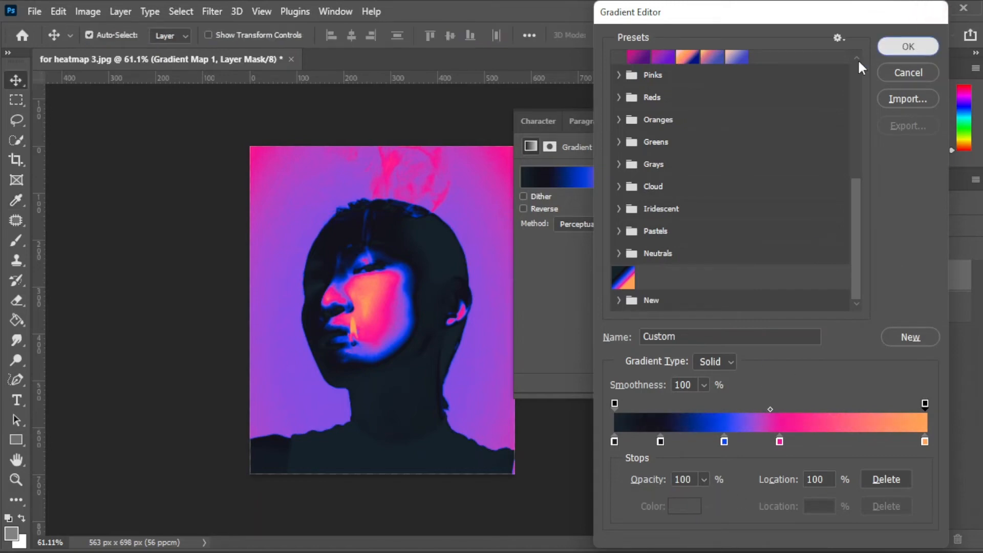
left_click(906, 46)
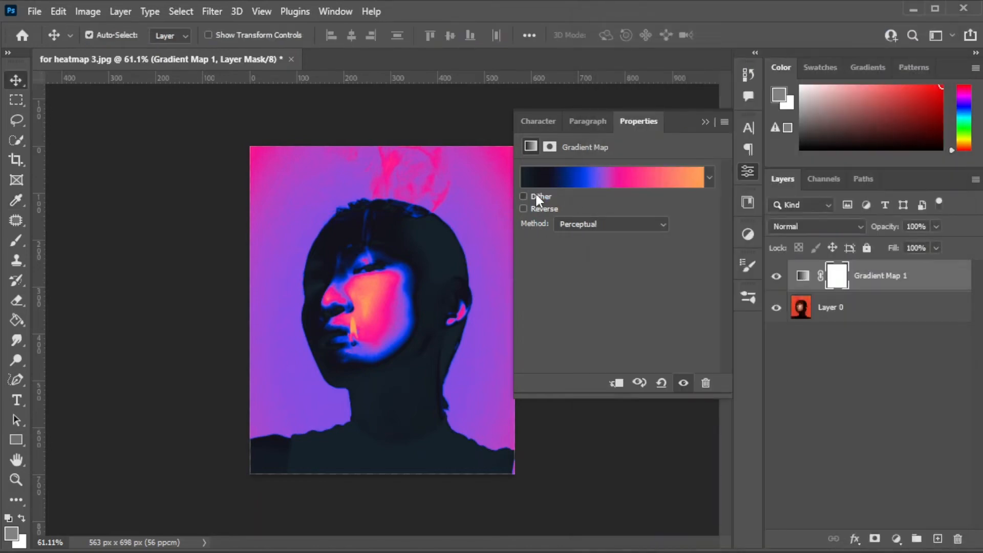
Step: Enable Dither, try Reverse on the gradient map, then keep the original direction
left_click(525, 196)
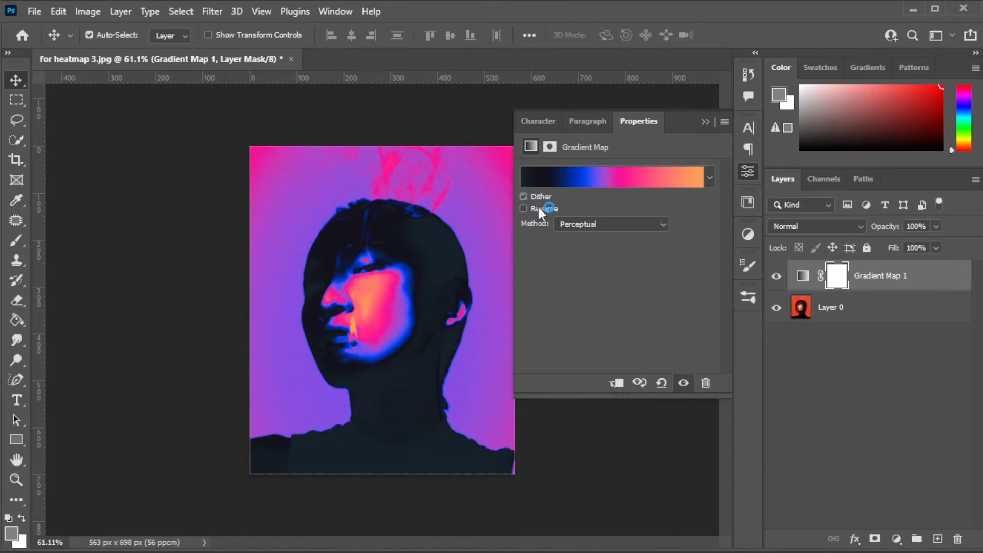
left_click(524, 209)
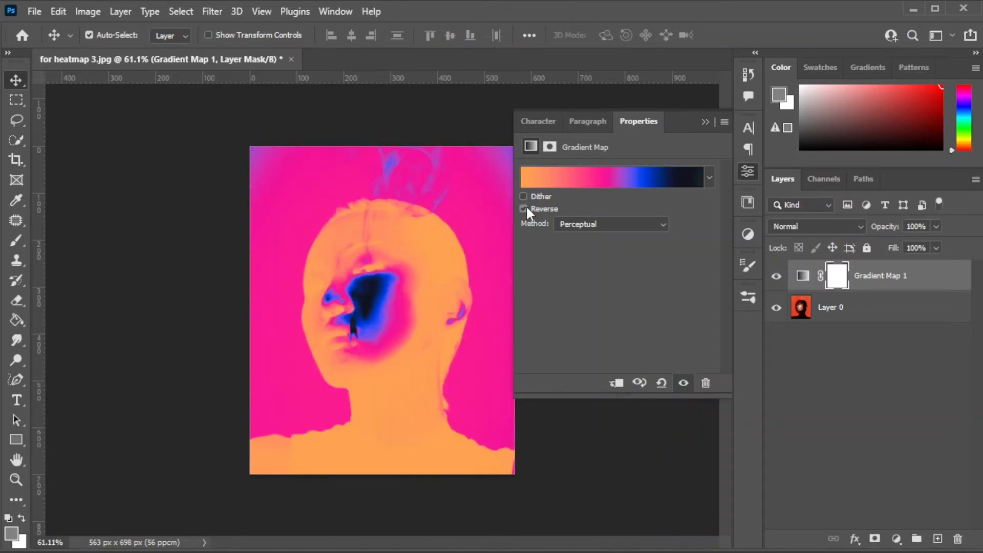
left_click(523, 209)
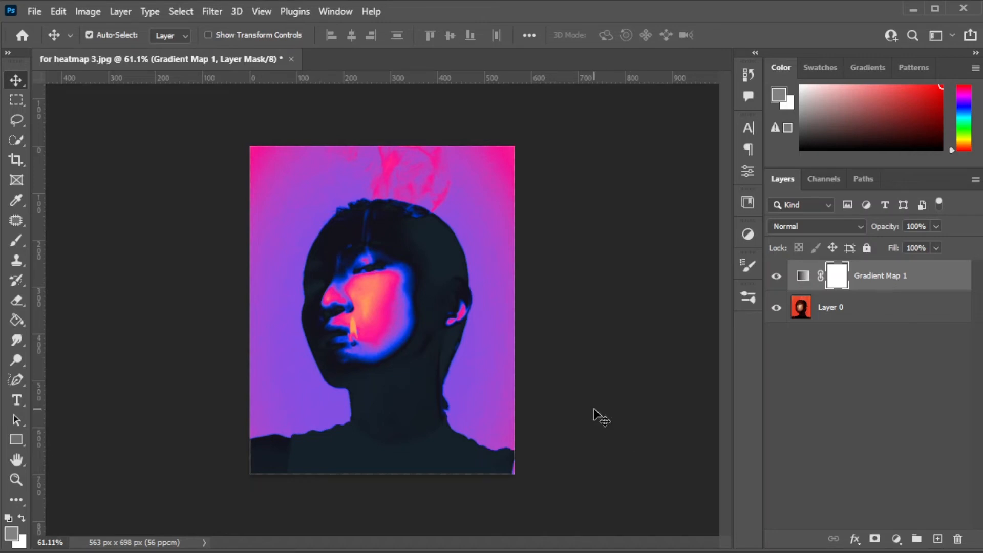
Step: Place the crumpled texture layer and blend it in Lighten mode
left_click(90, 35)
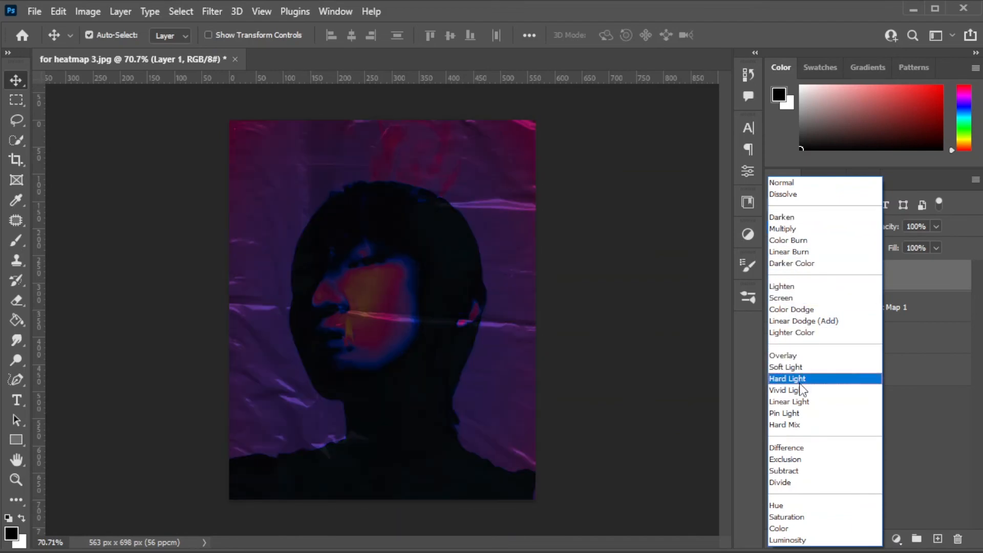
left_click(781, 286)
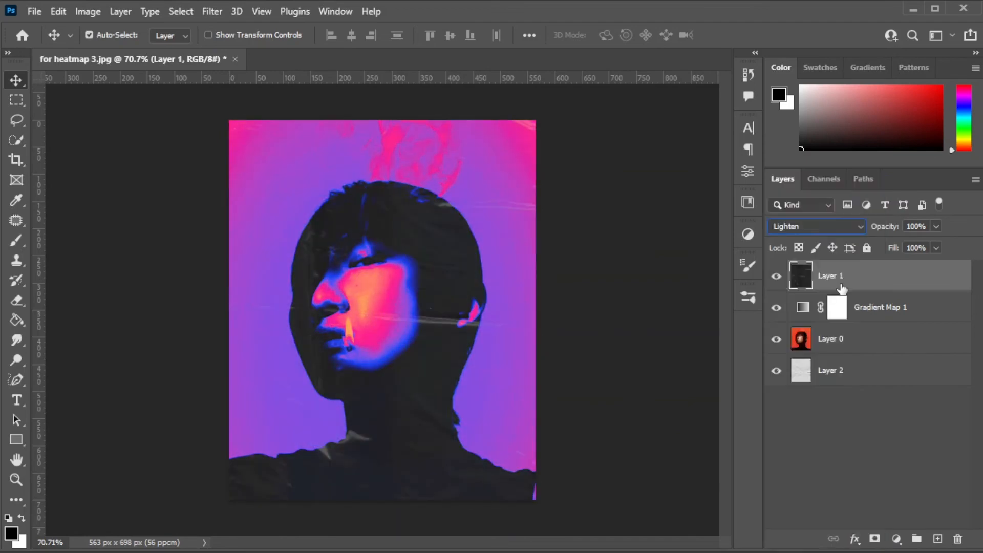
Step: Add a noise-filtered Color Fill layer blended in Multiply mode
left_click(830, 369)
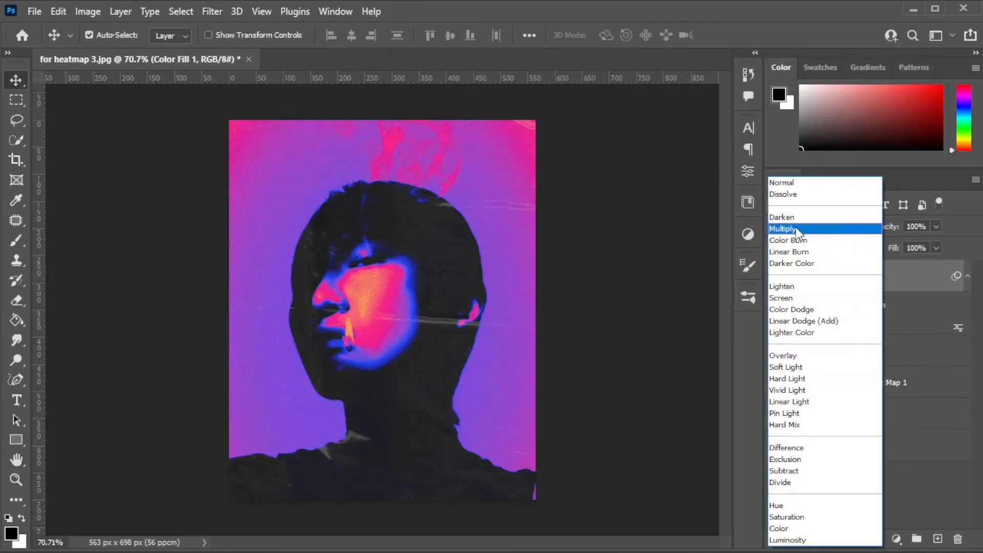
left_click(783, 228)
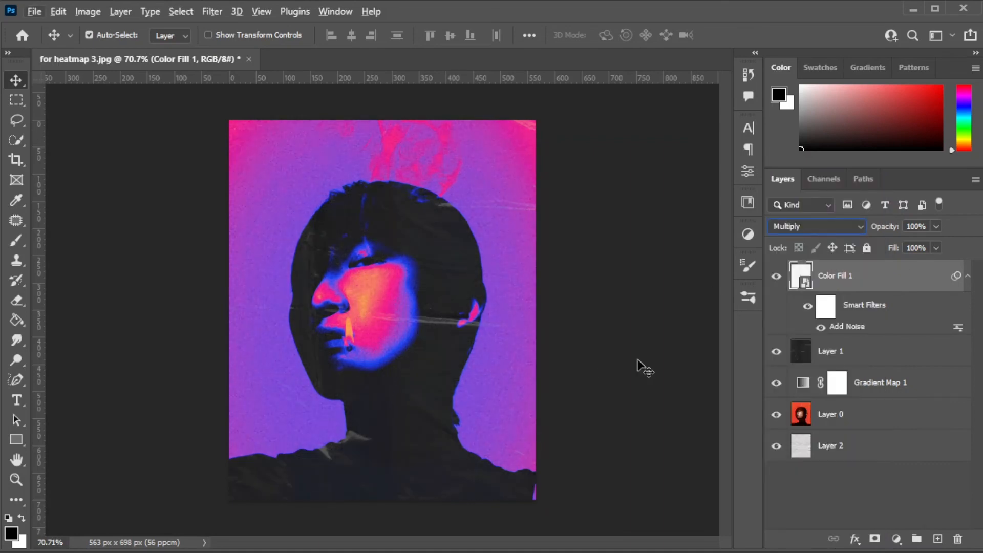